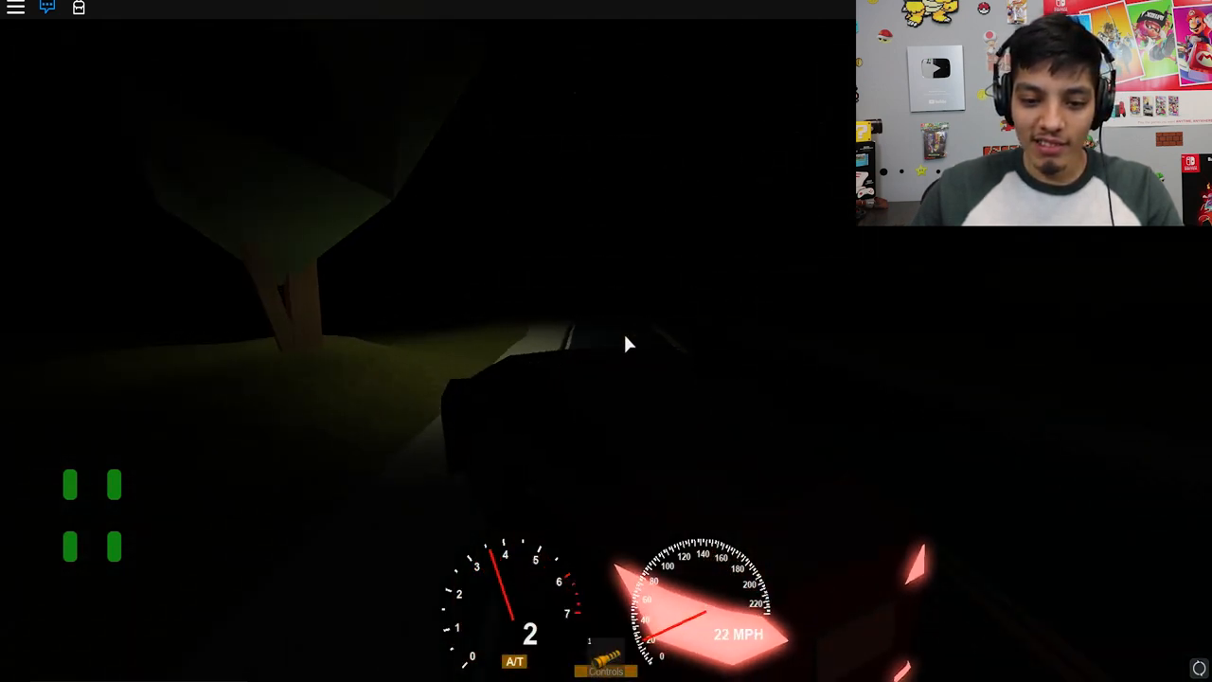
- Turn the car around at the fence and chat 'going back' and 'going to the c'
key(Escape)
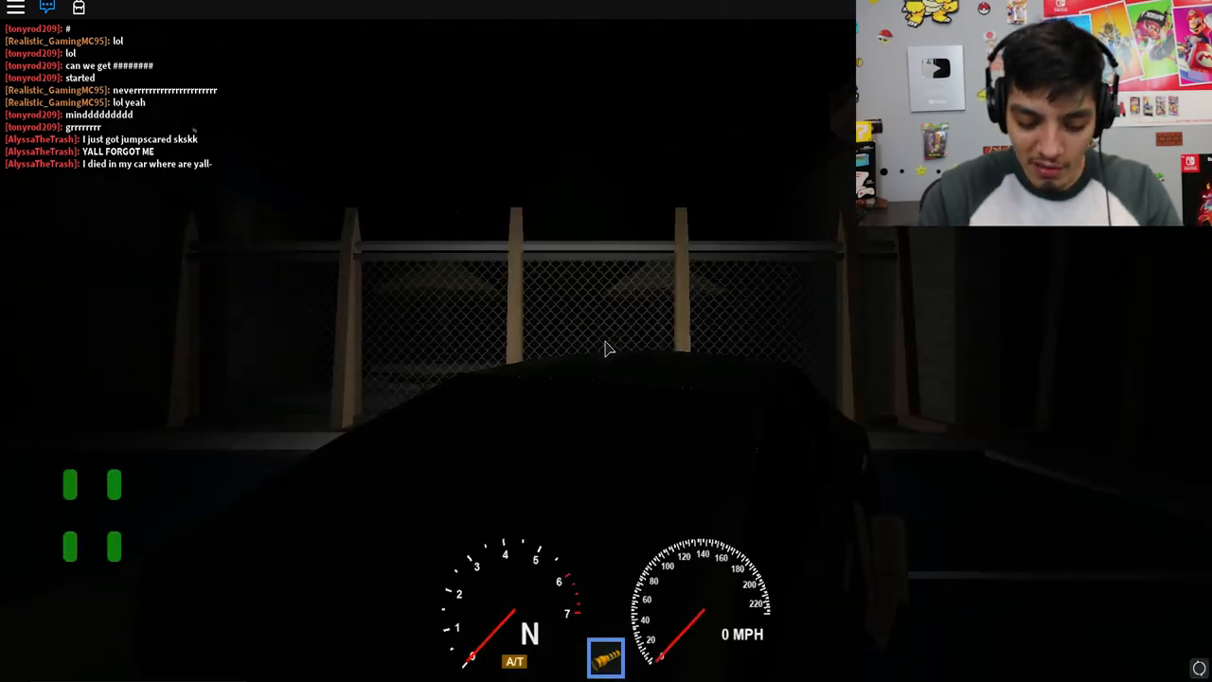
text(going back)
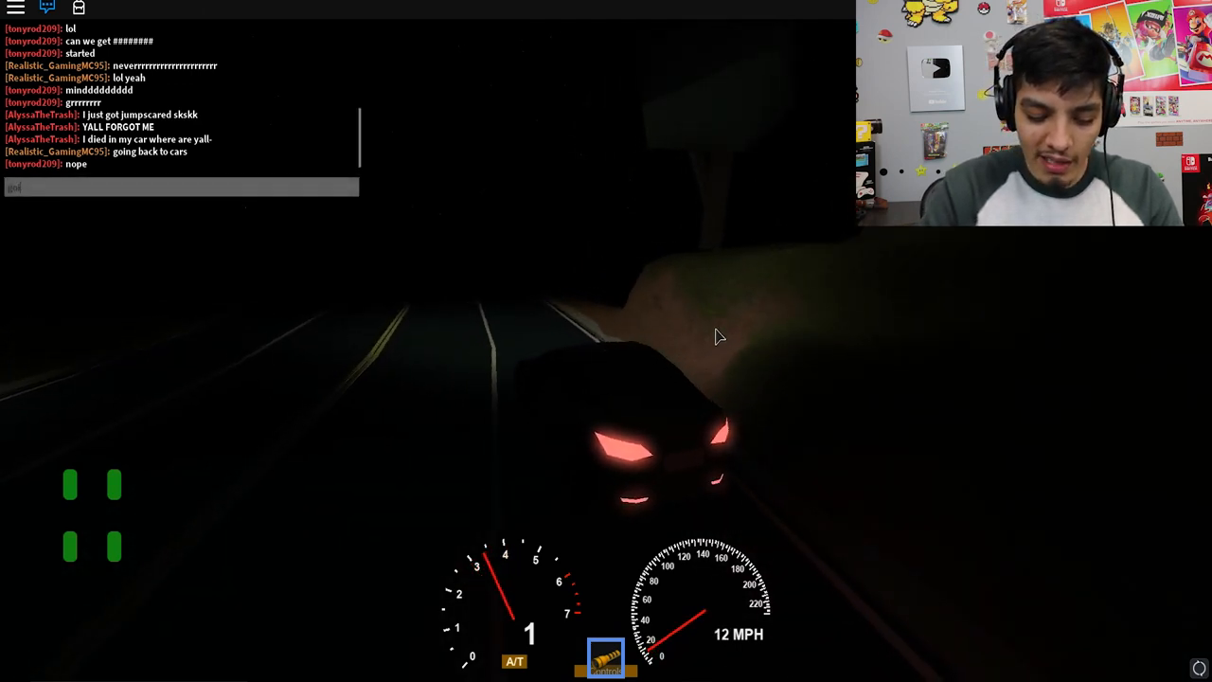
text(going to the c)
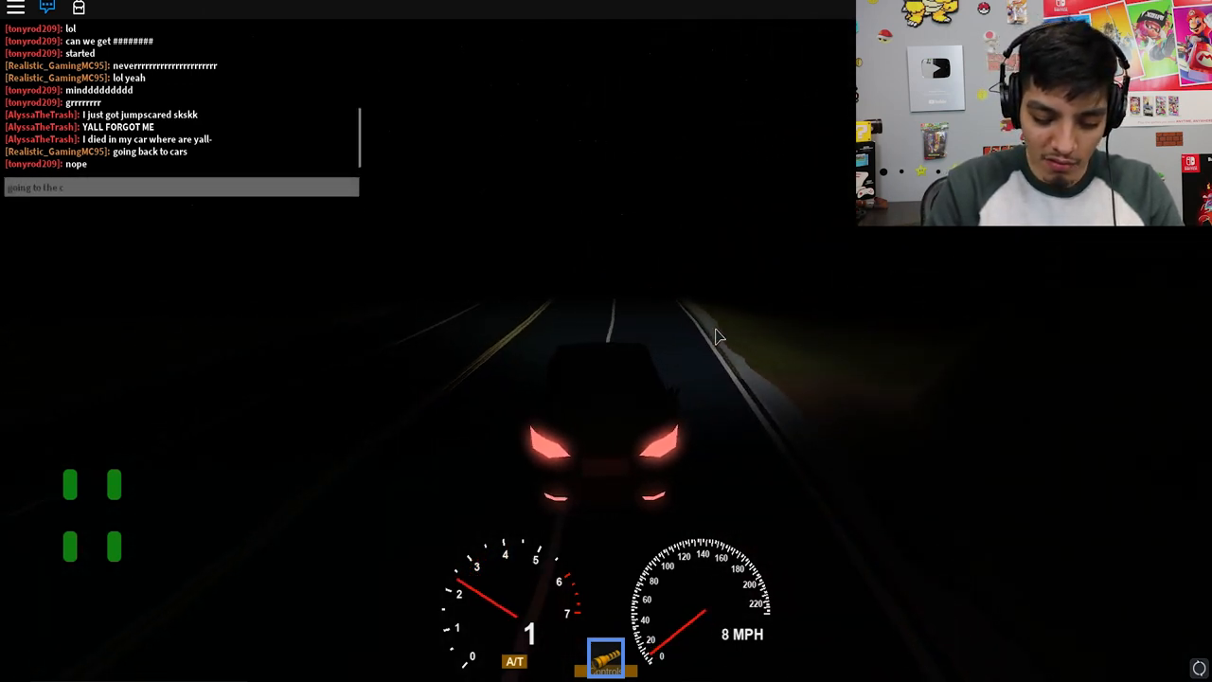